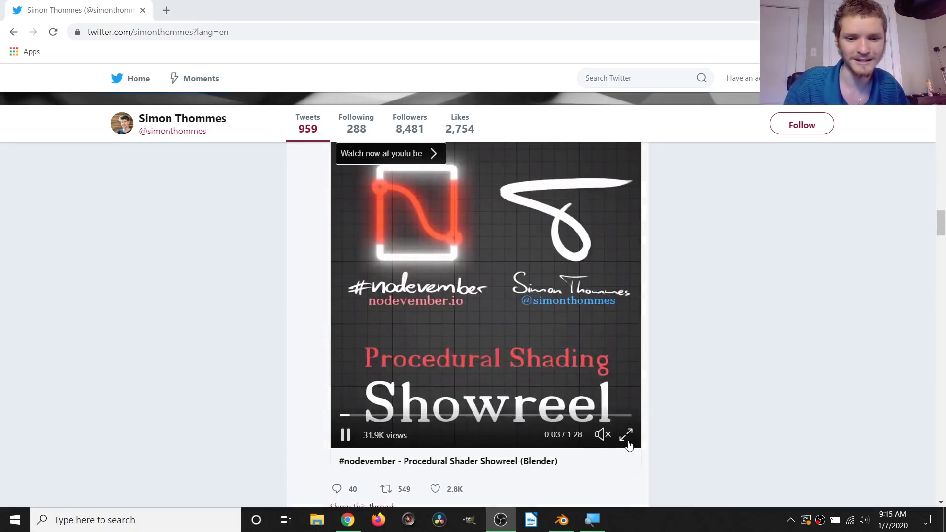
Step: Play the #nodevember showreel full screen and jump to a later point in it
click(626, 435)
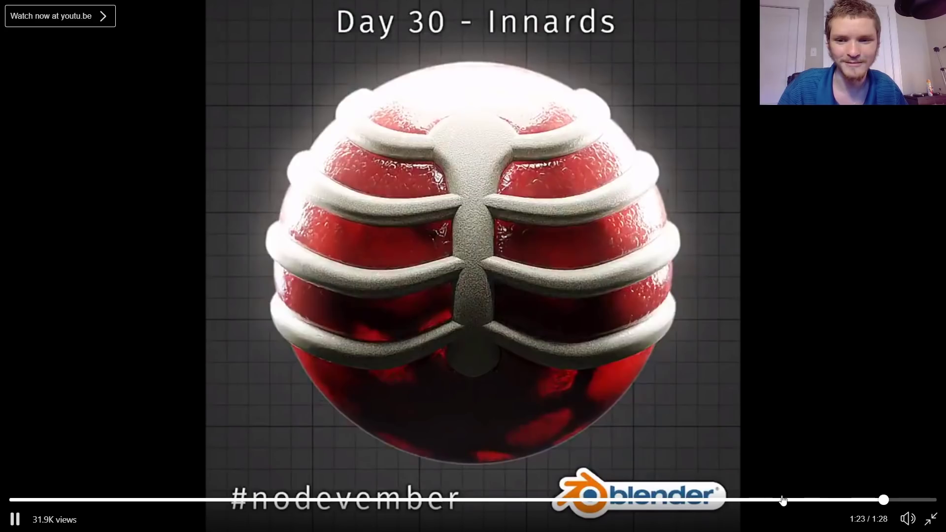
drag(883, 499, 813, 499)
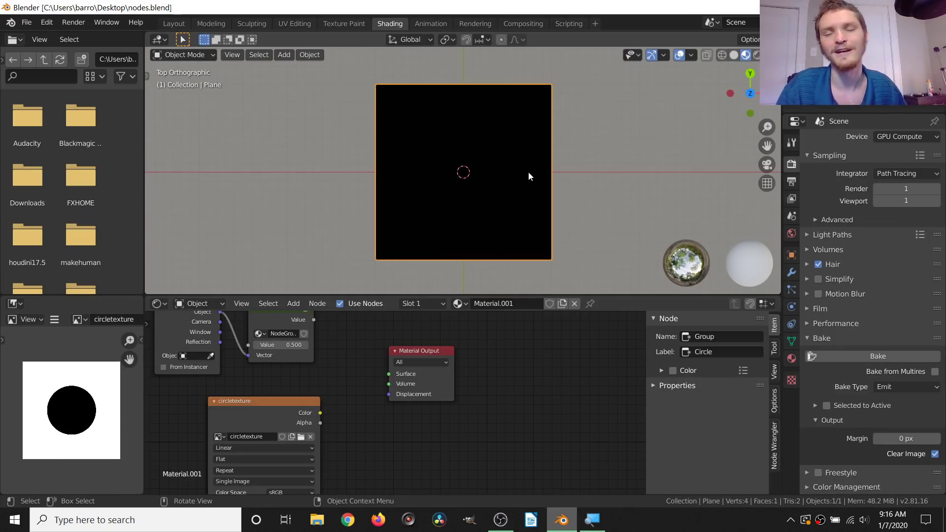
mouse_move(454, 188)
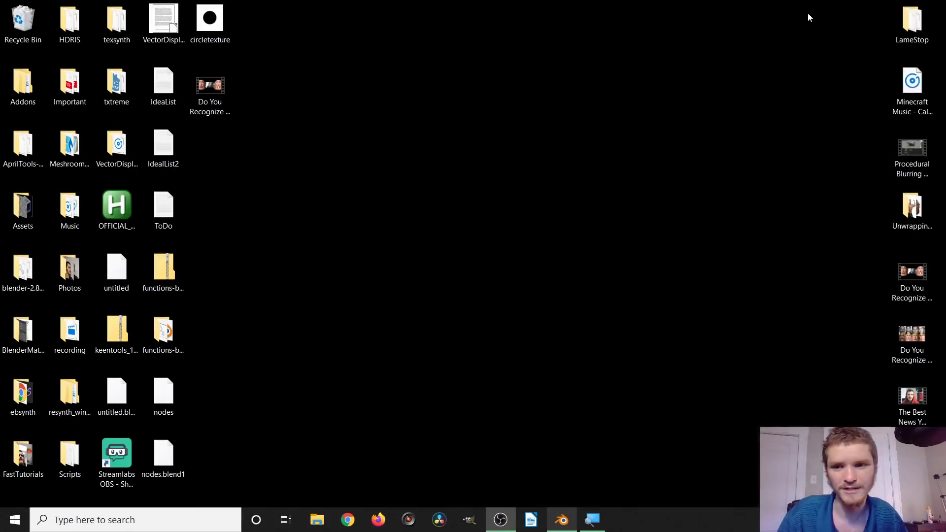
Step: Check the circletexture image file's properties on the desktop, then return to the Blender window
double_click(209, 18)
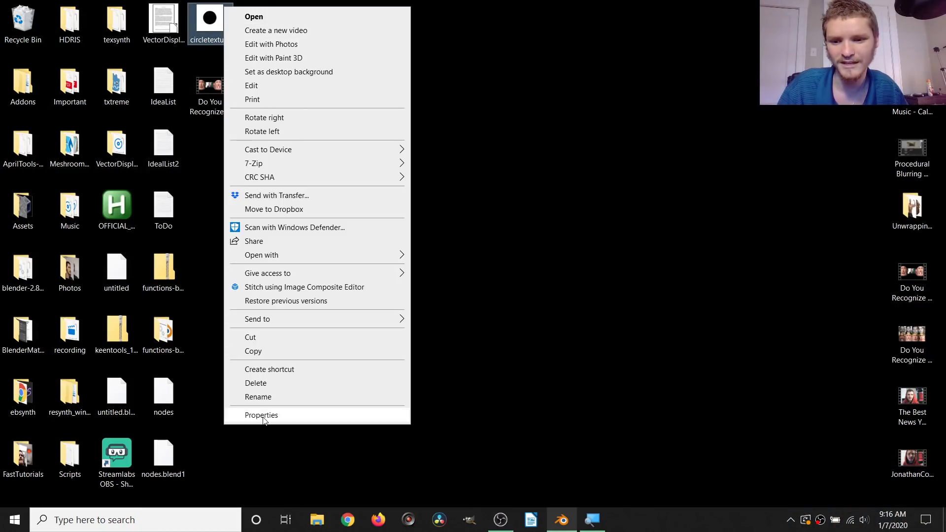
click(262, 415)
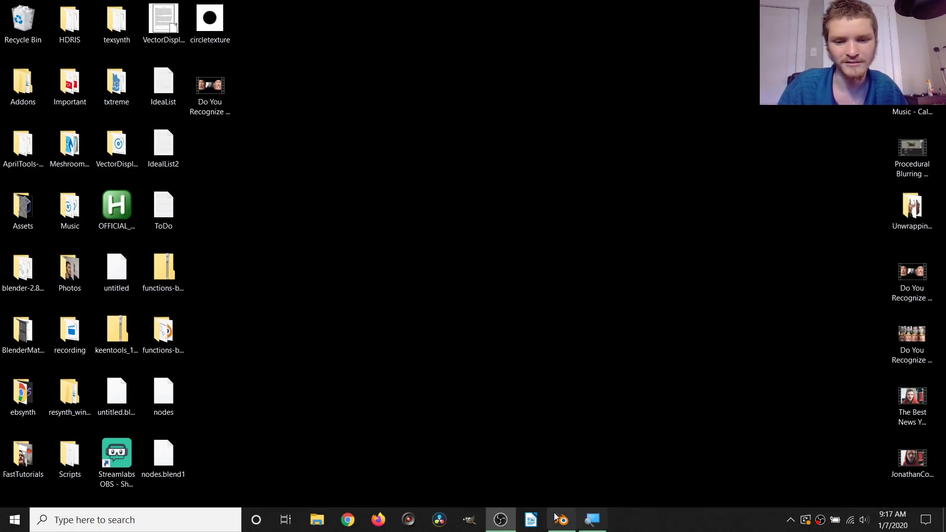
click(561, 519)
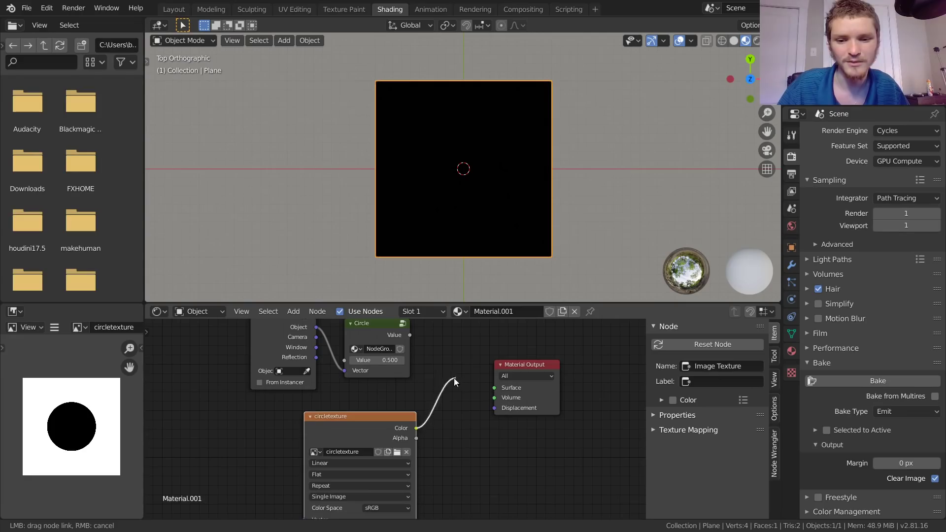
Step: Connect the circletexture image's Color output to the Material Output Surface socket
drag(415, 428, 494, 387)
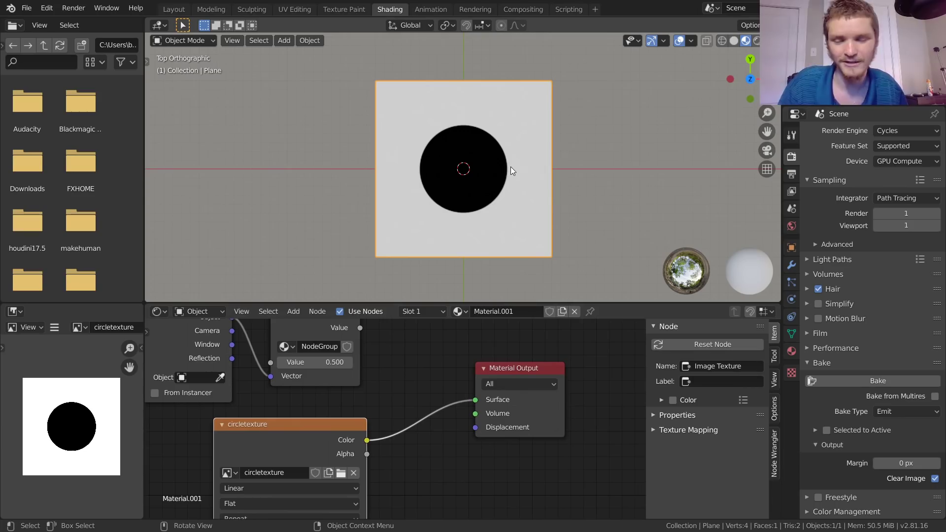
mouse_move(477, 153)
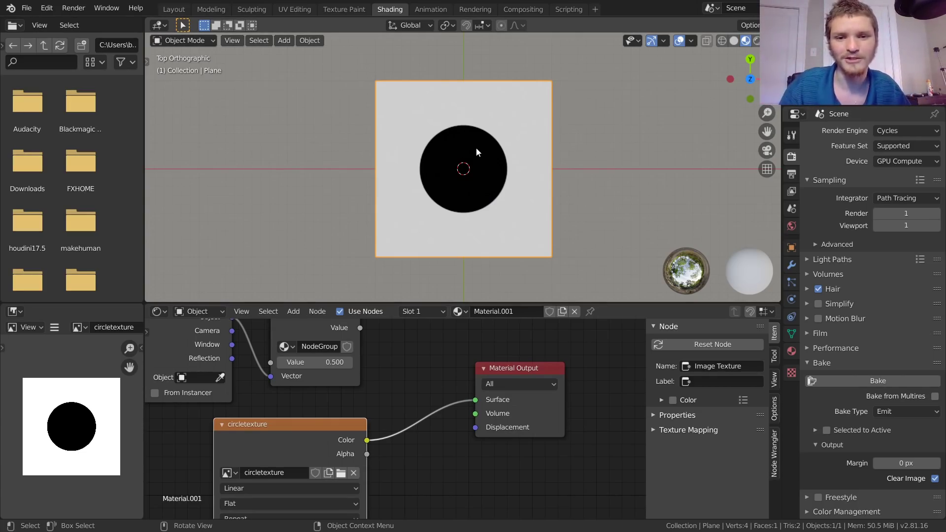
Step: Zoom the node view while wiring the Circle group's Value into the Material Output Surface
scroll(up, 3)
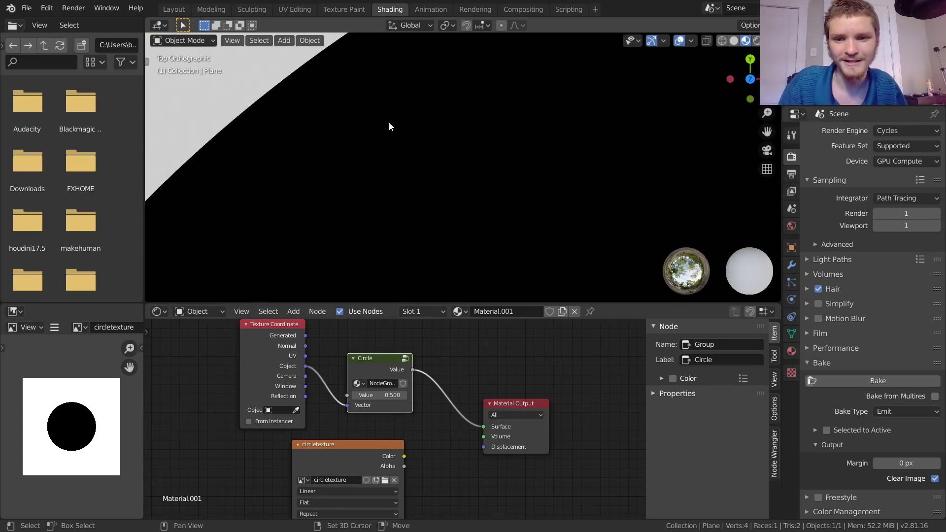
Step: Adjust the Circle group's Value field, settling at 0.450 to shrink the black circle
drag(389, 127, 392, 158)
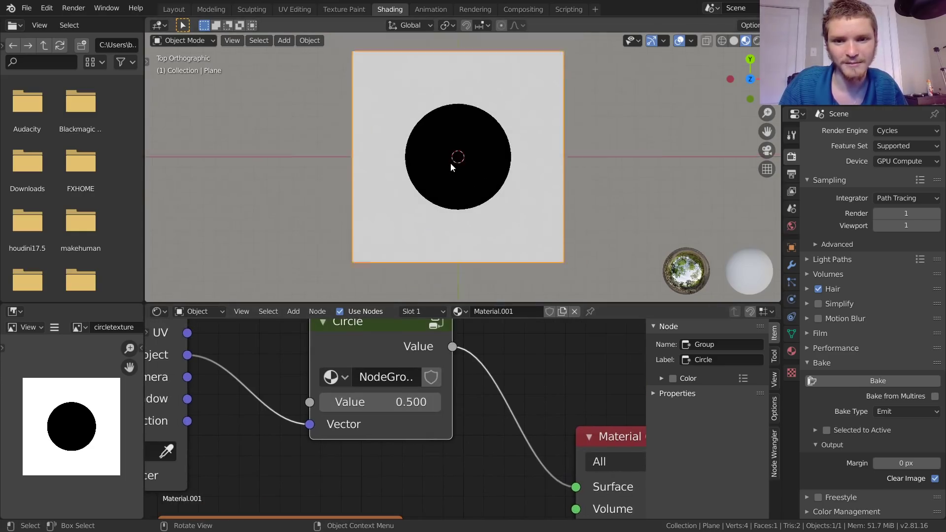
drag(380, 402, 410, 402)
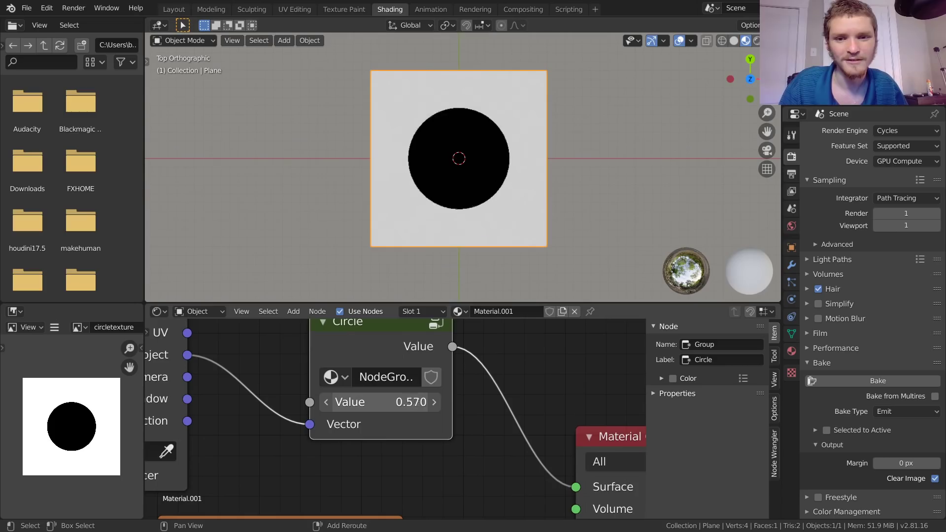
drag(410, 402, 362, 402)
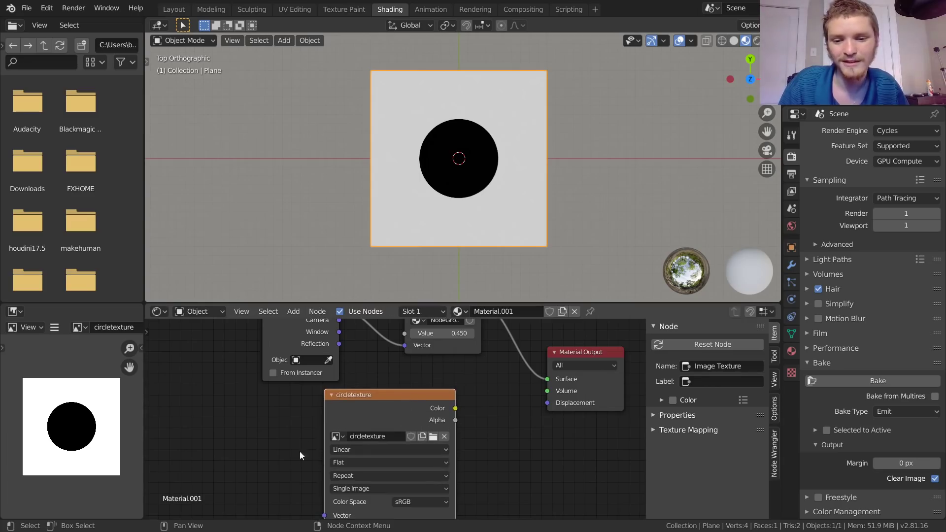
mouse_move(476, 179)
text(Circle)
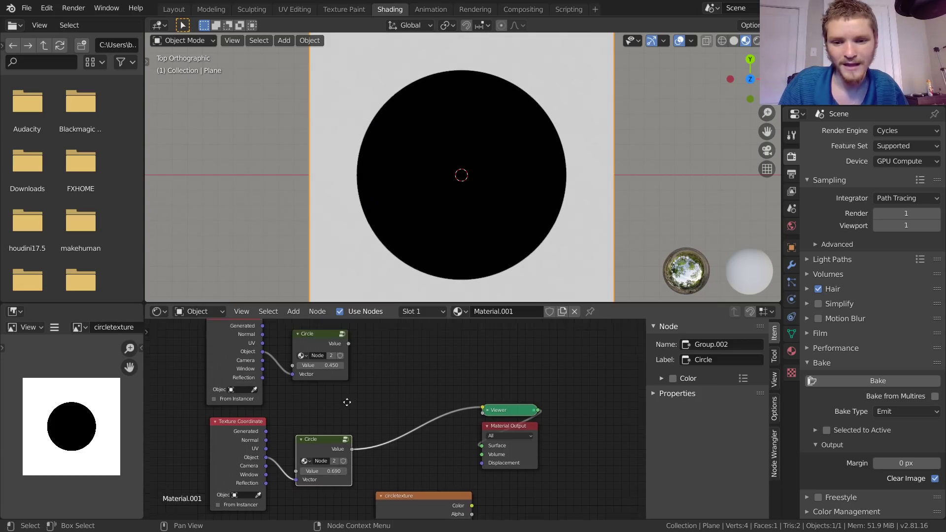
Step: Add a Math node set to Subtract and shrink the second circle's value so a white ring appears
text(mat)
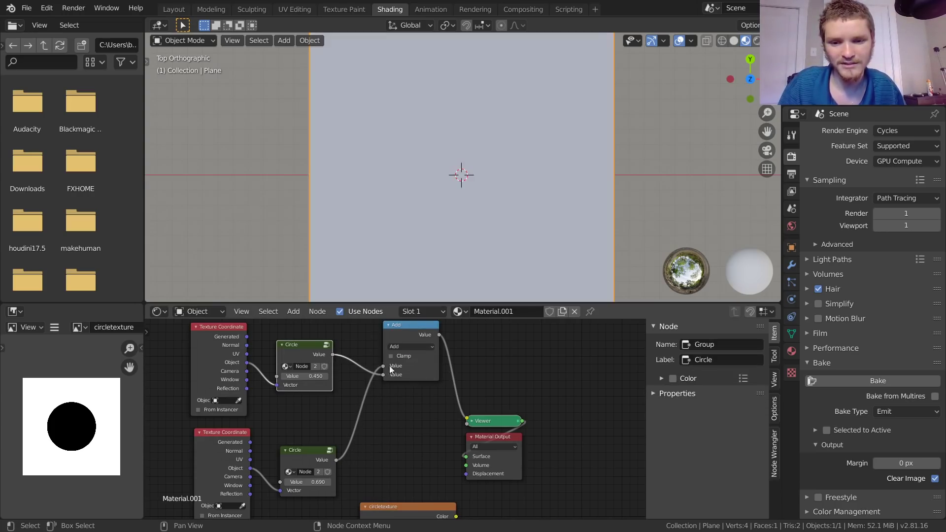
click(410, 346)
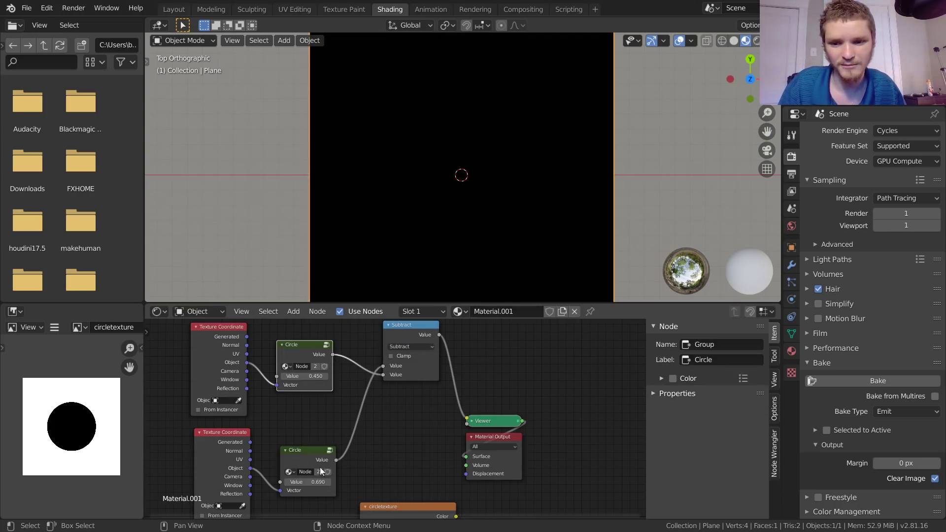
drag(326, 482, 284, 482)
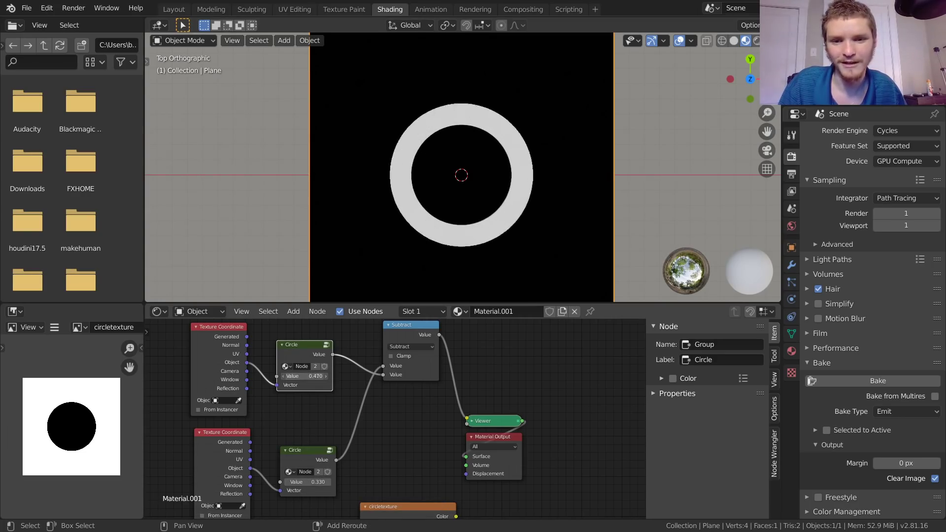
drag(305, 375, 307, 376)
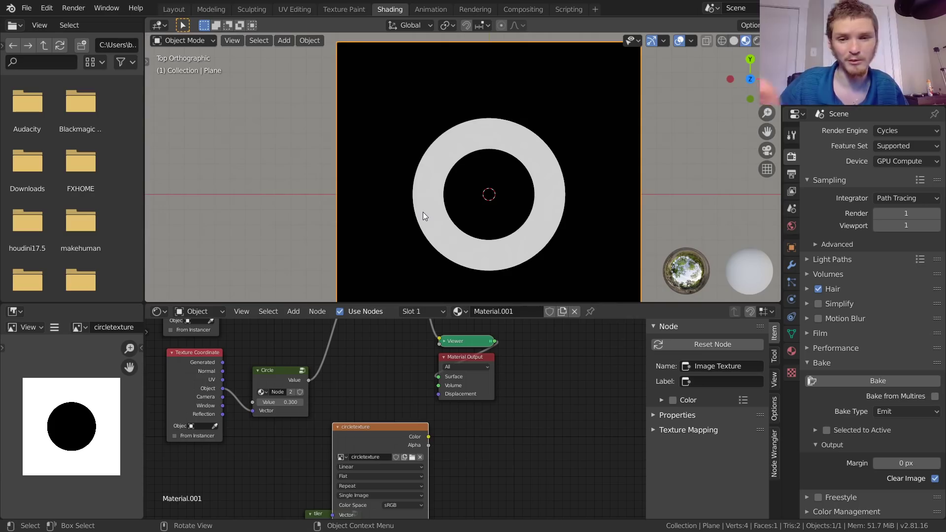
mouse_move(554, 50)
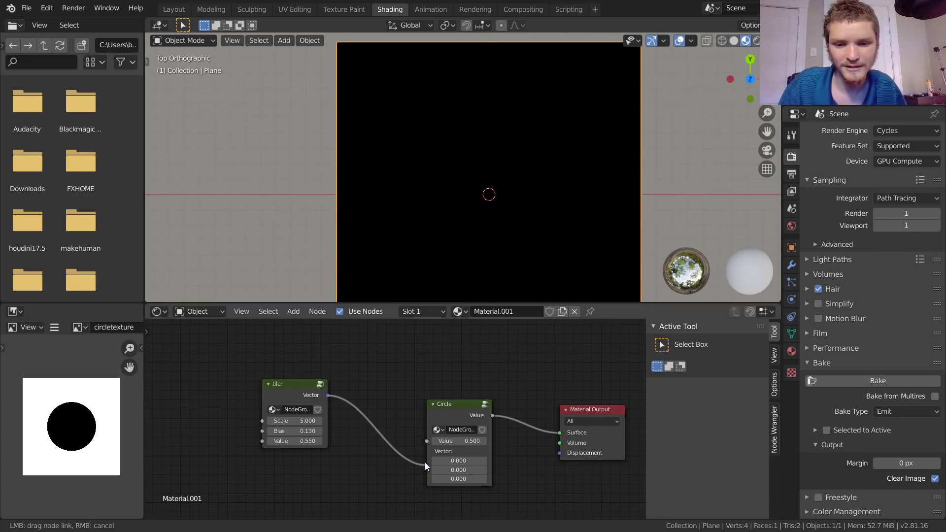
Step: Feed the tiler Vector into the Circle node and raise the tiler scale to repeat the circles
drag(328, 396, 427, 452)
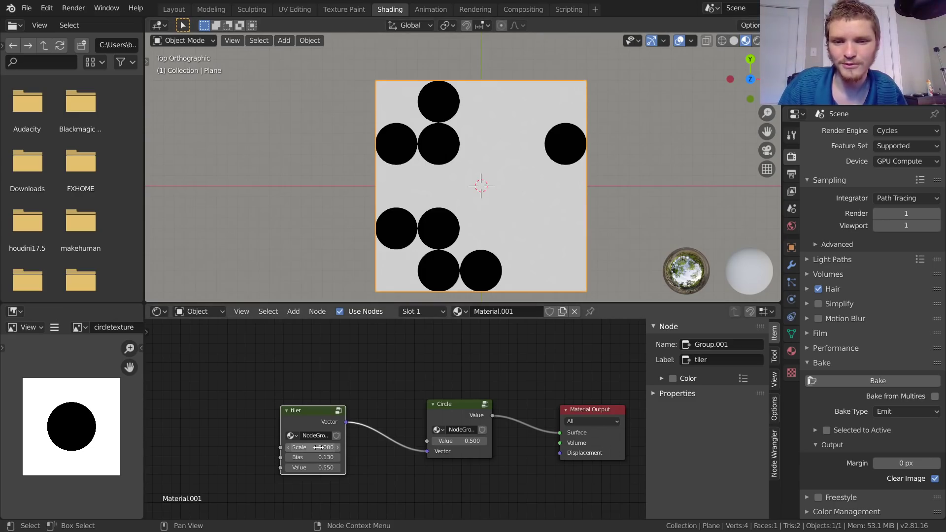
drag(308, 448, 338, 448)
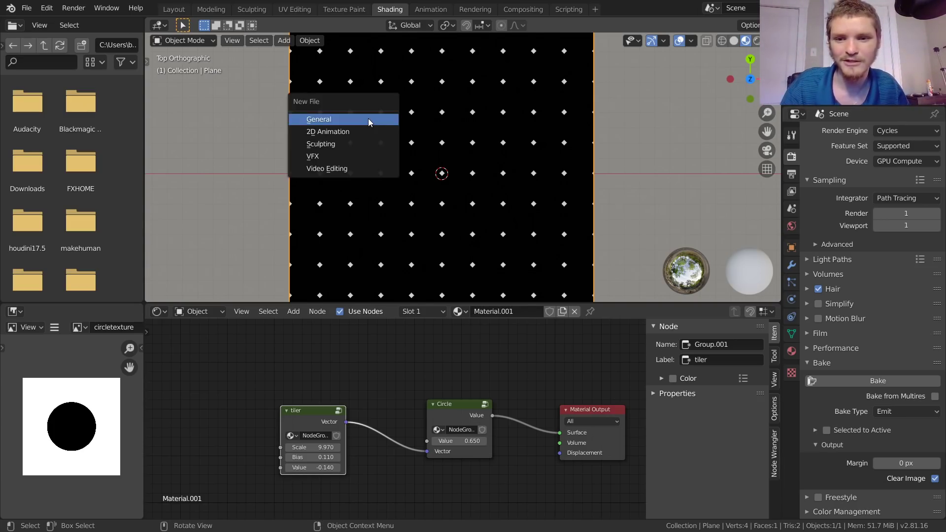
Step: Start a new General file, choosing Don't Save for the nodes file
click(318, 119)
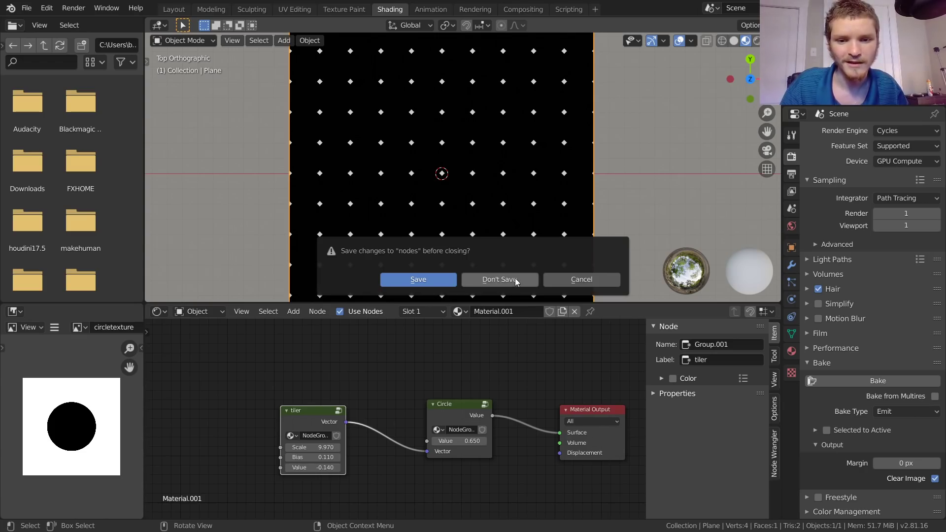
click(497, 279)
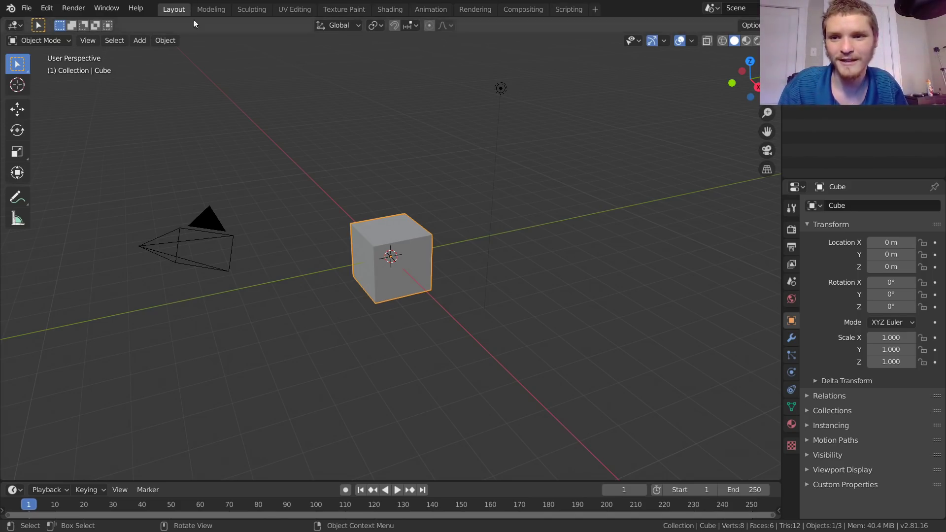
mouse_move(324, 195)
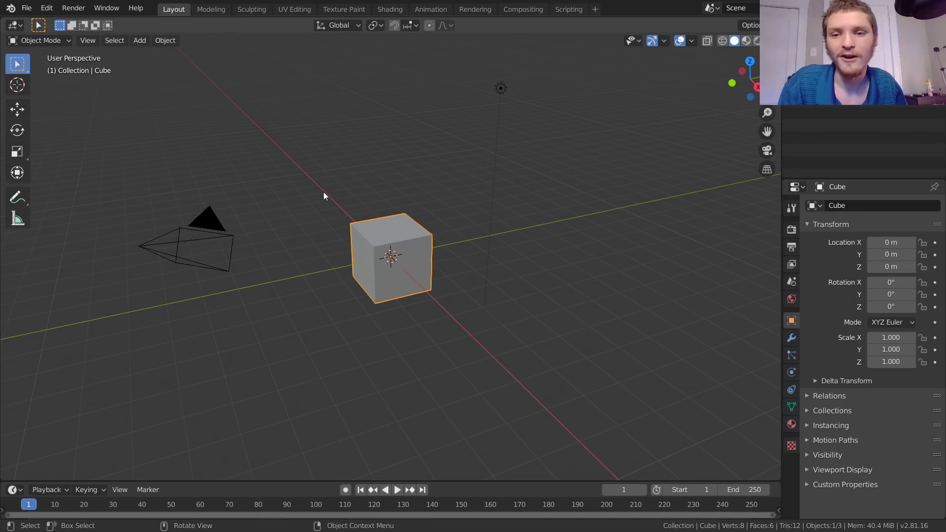
click(390, 9)
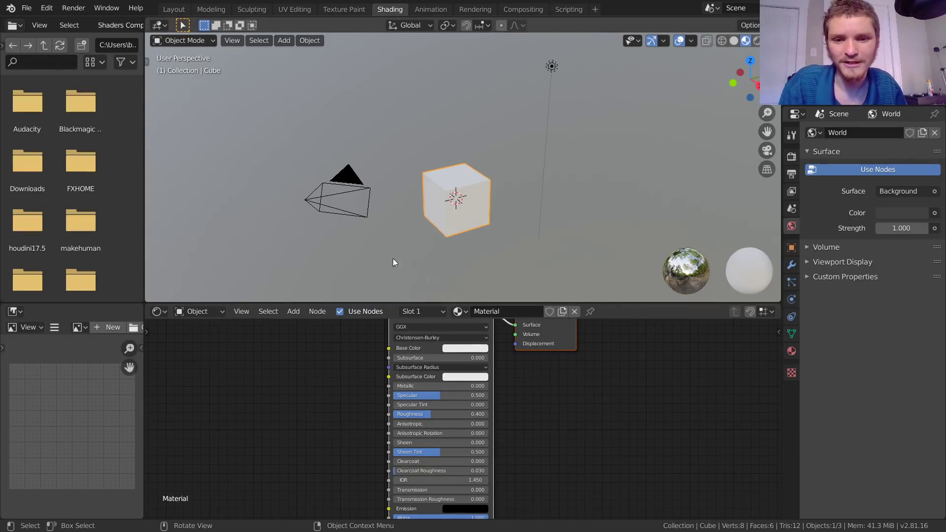
mouse_move(518, 243)
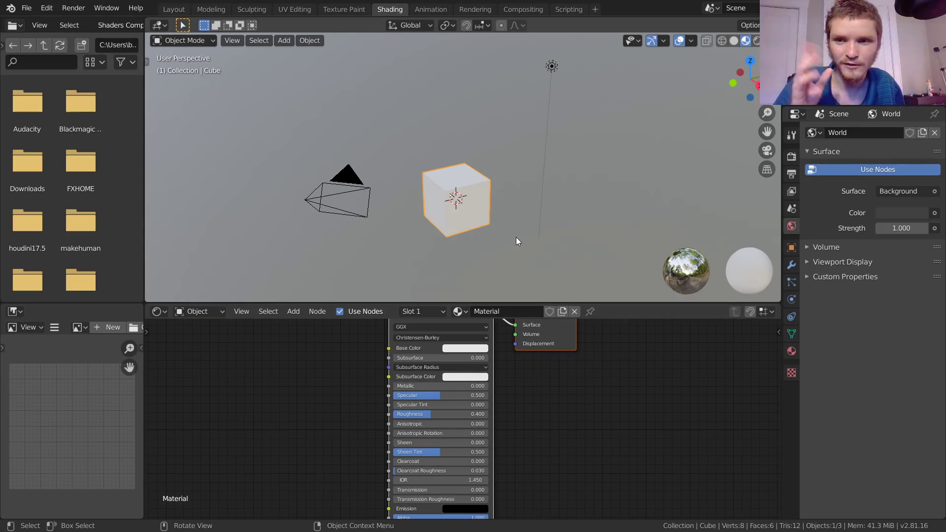
click(173, 9)
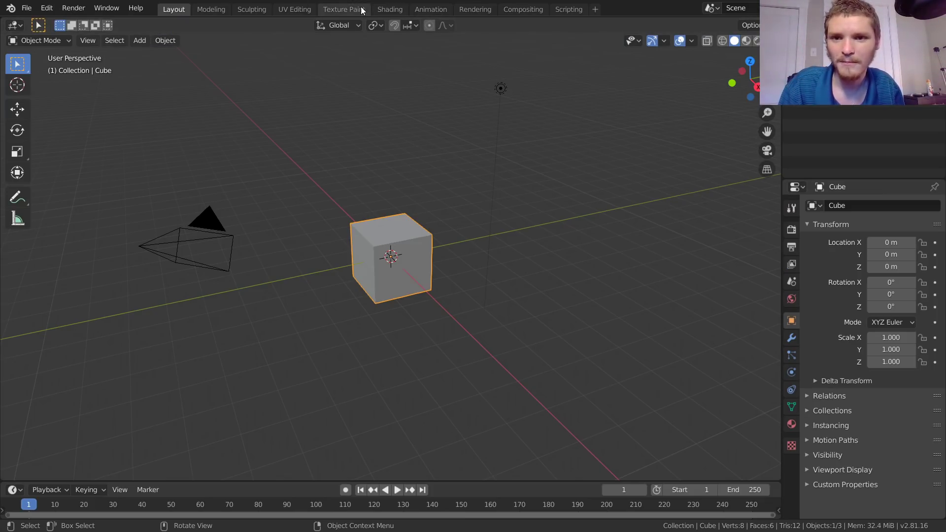
click(389, 9)
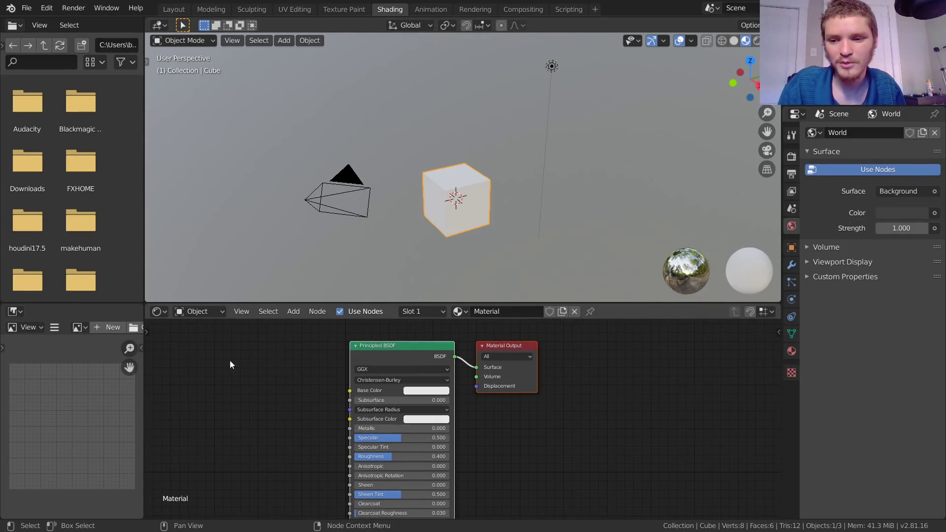
click(158, 311)
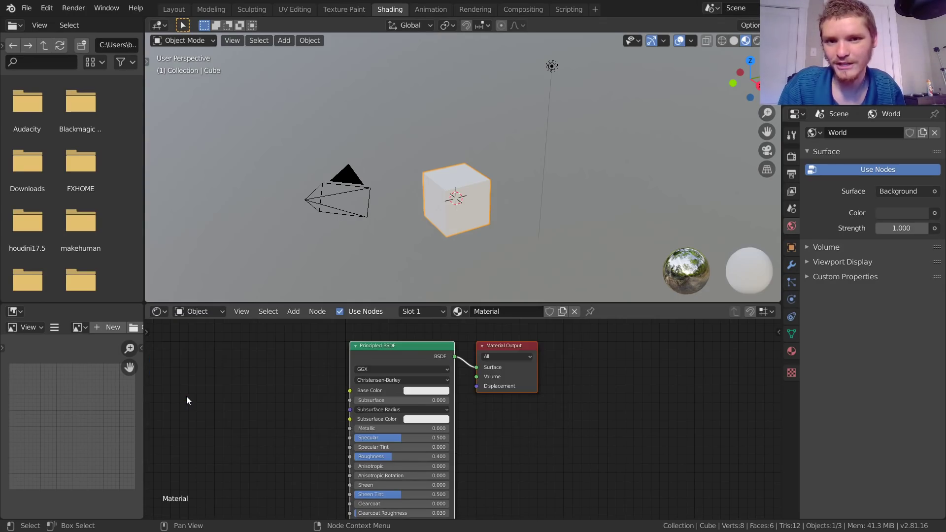
click(173, 9)
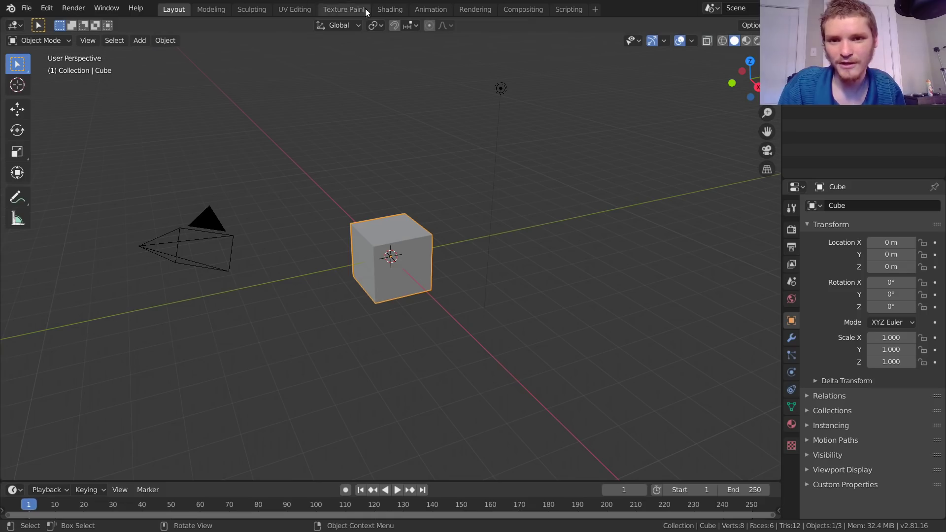
mouse_move(4, 481)
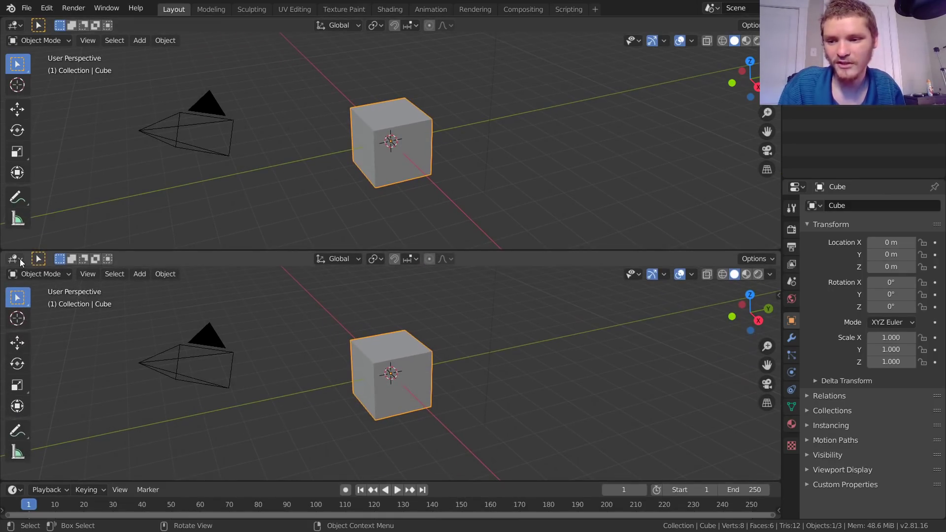
Step: Undo the horizontal split and turn the right-hand area into a Shader Editor
click(16, 258)
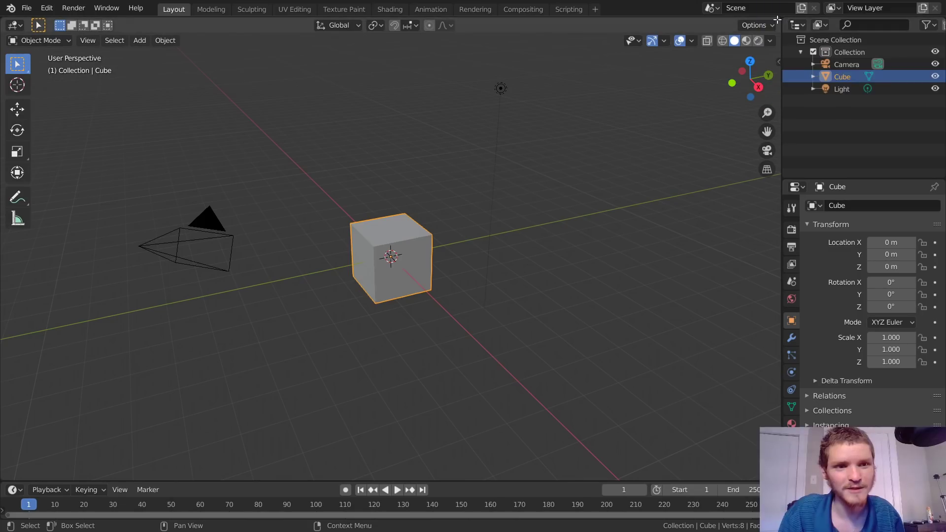
click(391, 39)
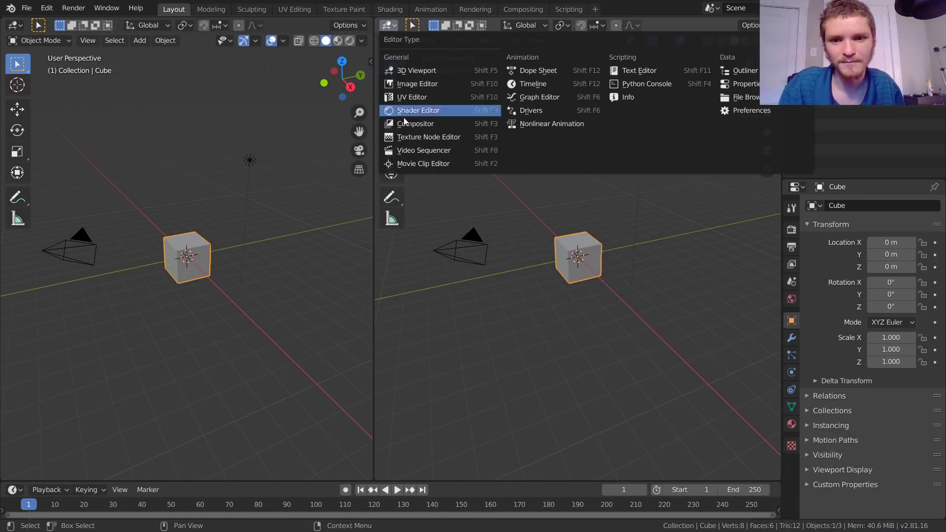
click(419, 109)
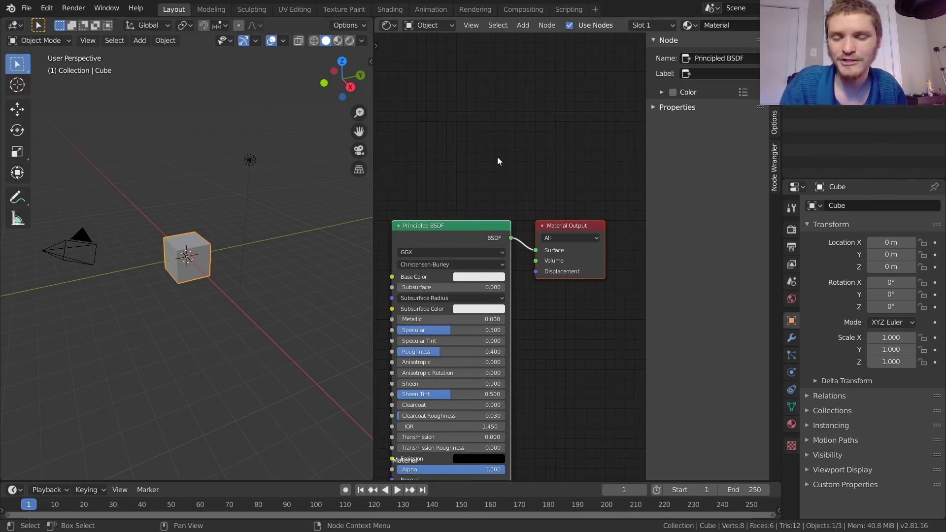
click(46, 8)
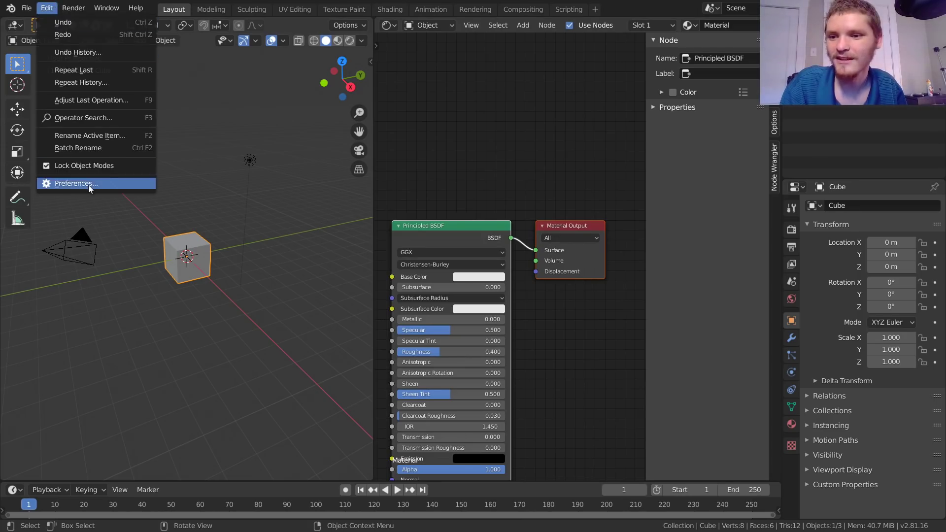
Step: In Preferences Add-ons, search 'node wr', confirm Node Wrangler is ticked, and close Preferences
click(75, 183)
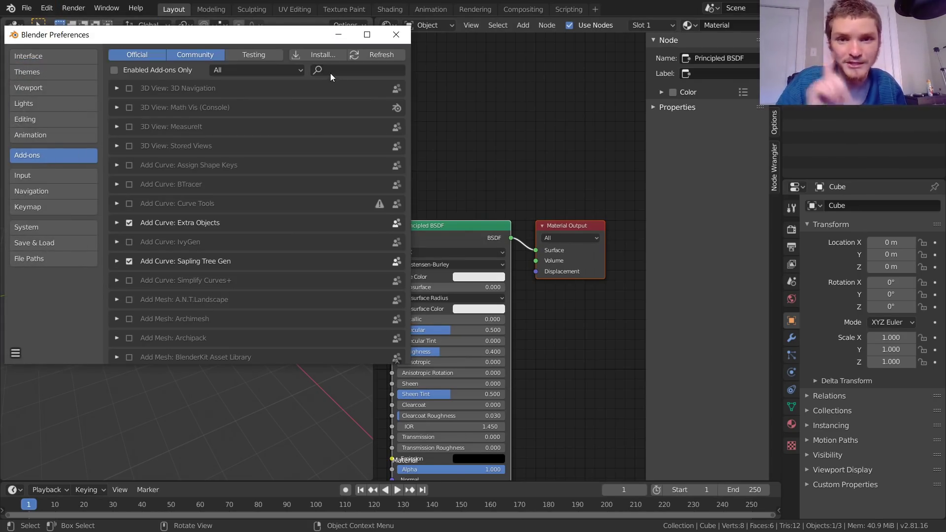
text(node wr)
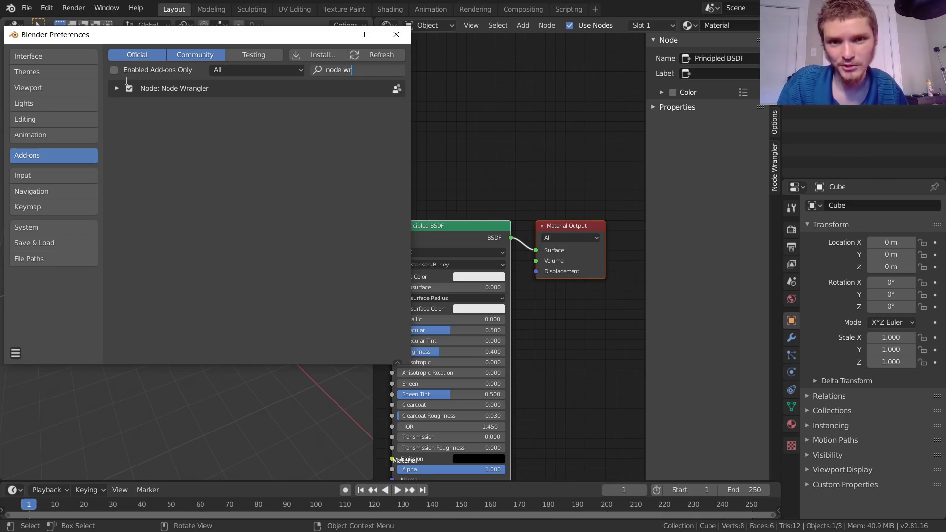
click(396, 35)
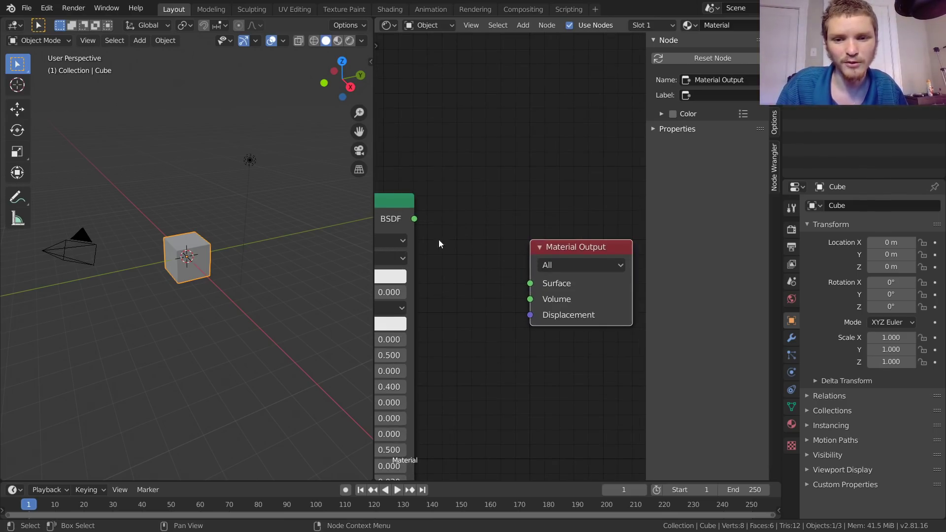
Step: Place a duplicated Principled BSDF beside the original and link both to the Material Output
drag(415, 219, 530, 283)
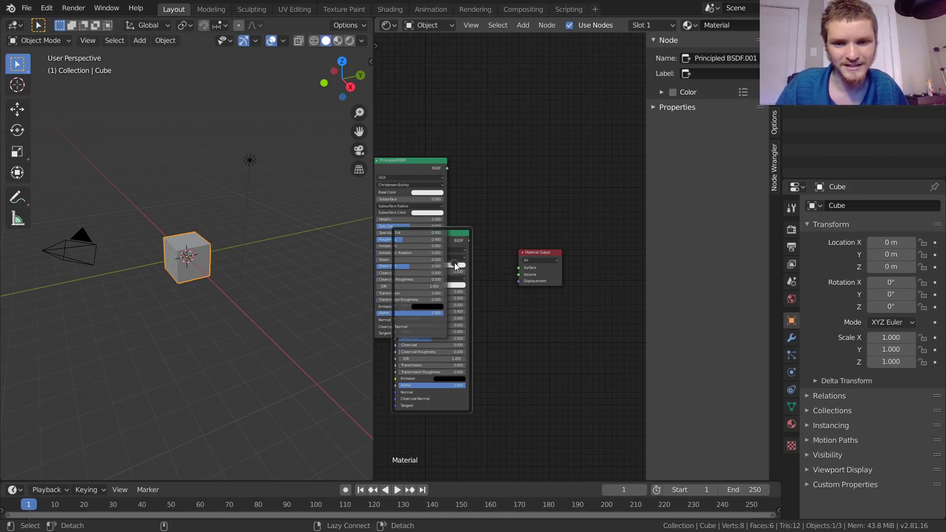
drag(447, 169, 532, 267)
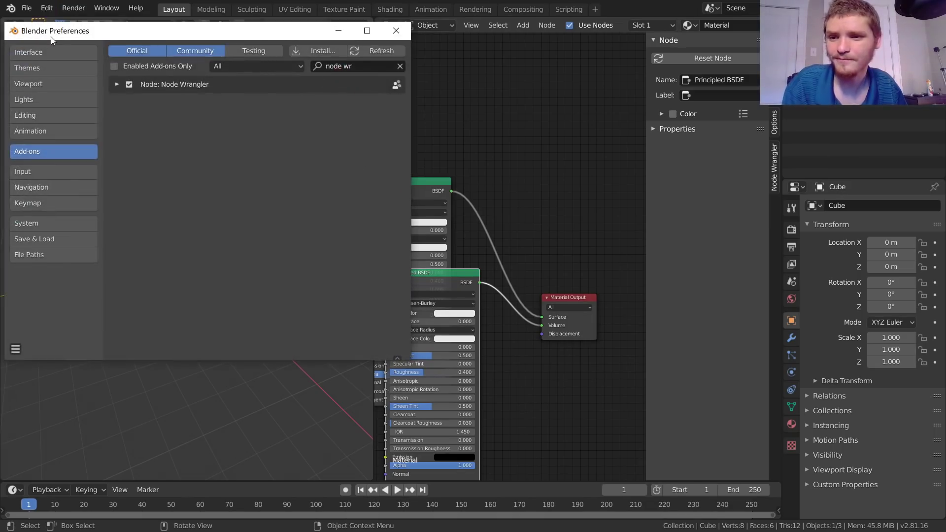
click(34, 120)
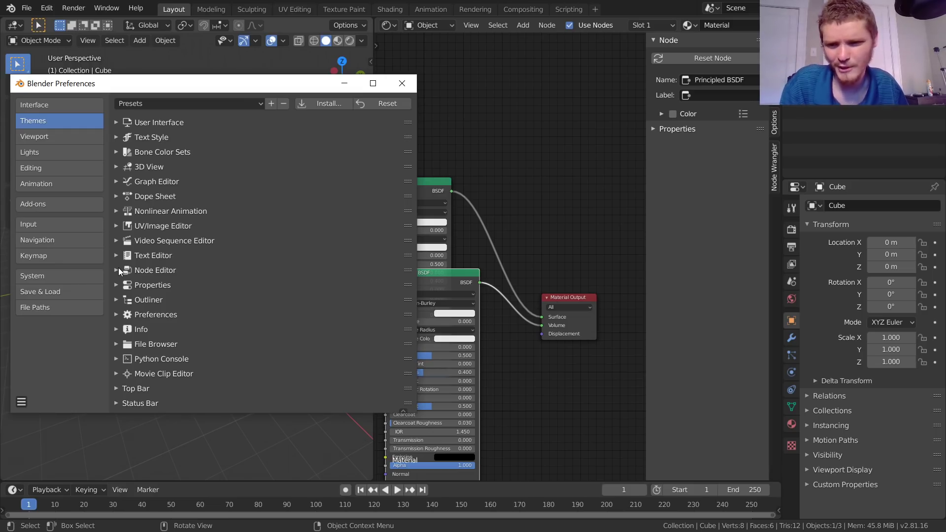
Step: Set Node Editor theme Noodle Curving to 4 and close Preferences
click(116, 270)
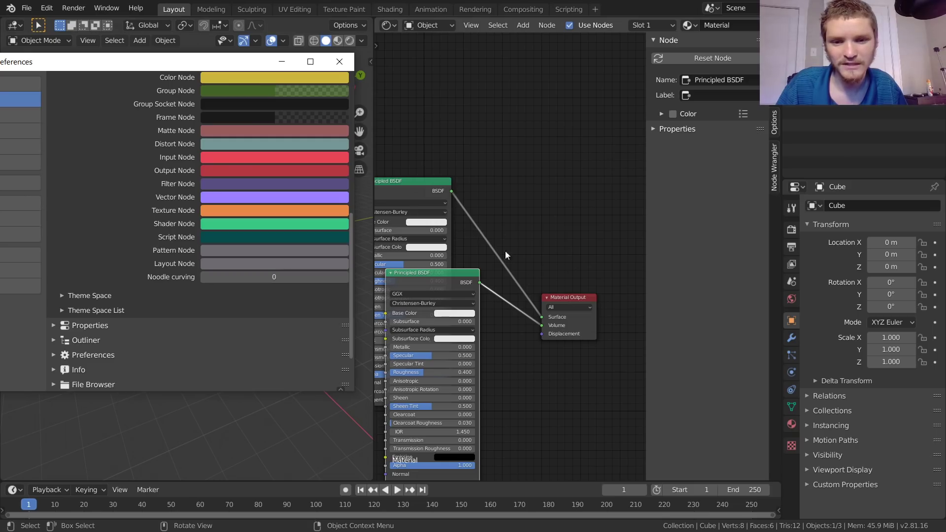
mouse_move(515, 288)
text(4)
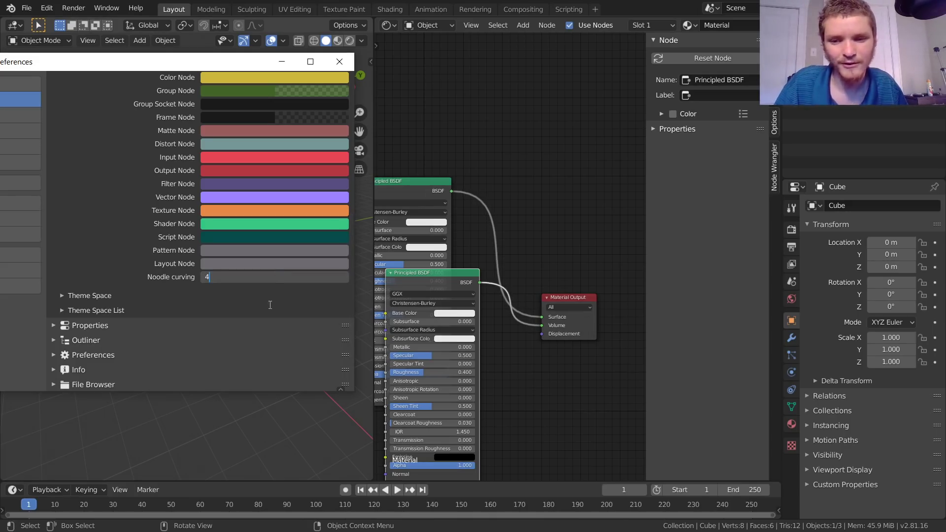
click(338, 61)
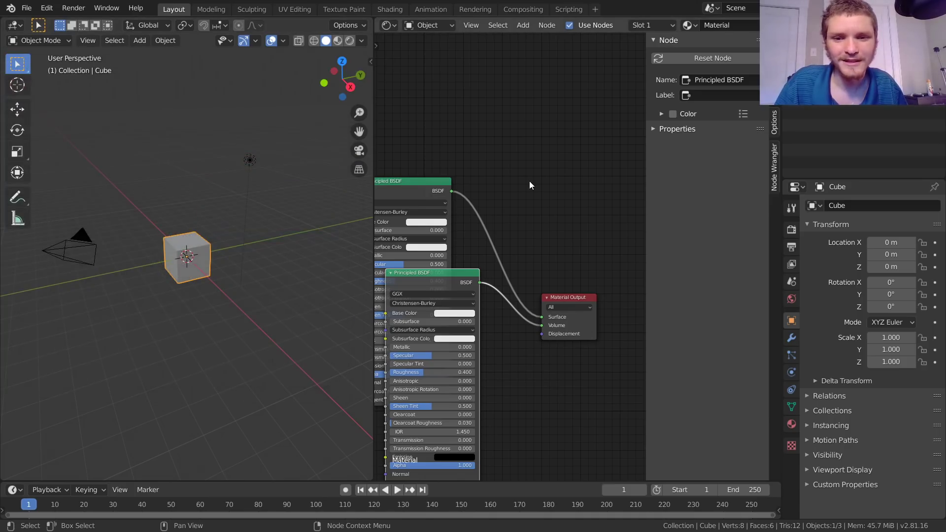